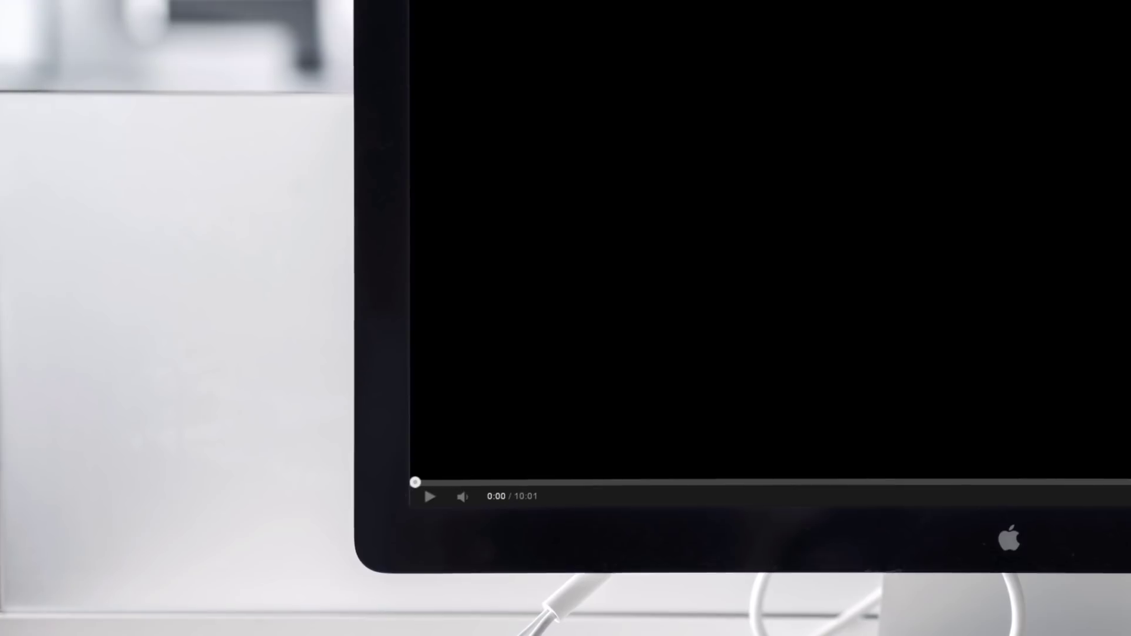
pyautogui.click(431, 497)
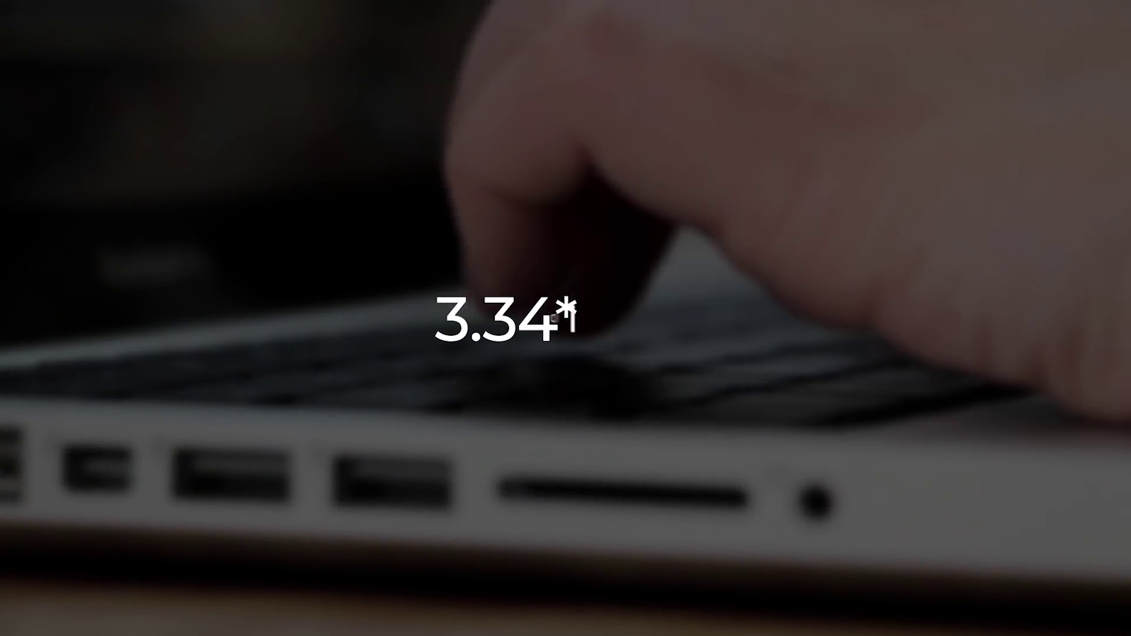